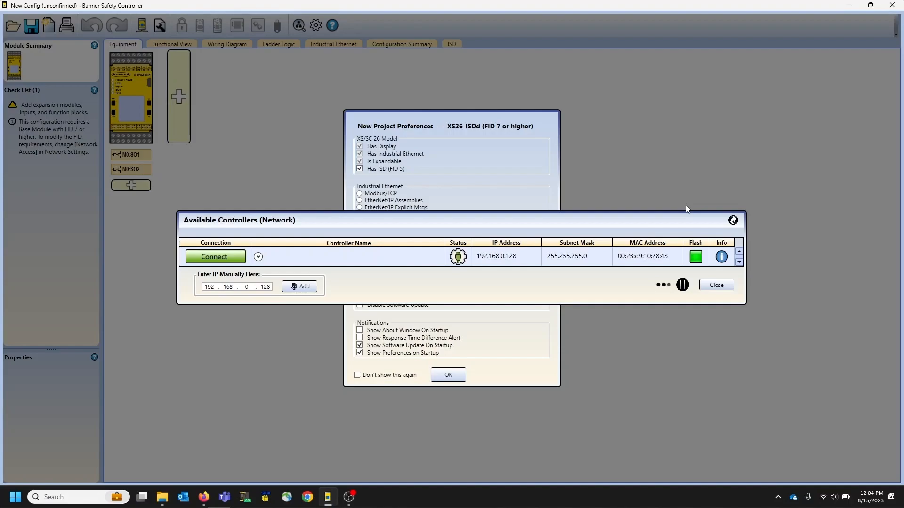
{"action": "mouse_move", "coordinate": [701, 219]}
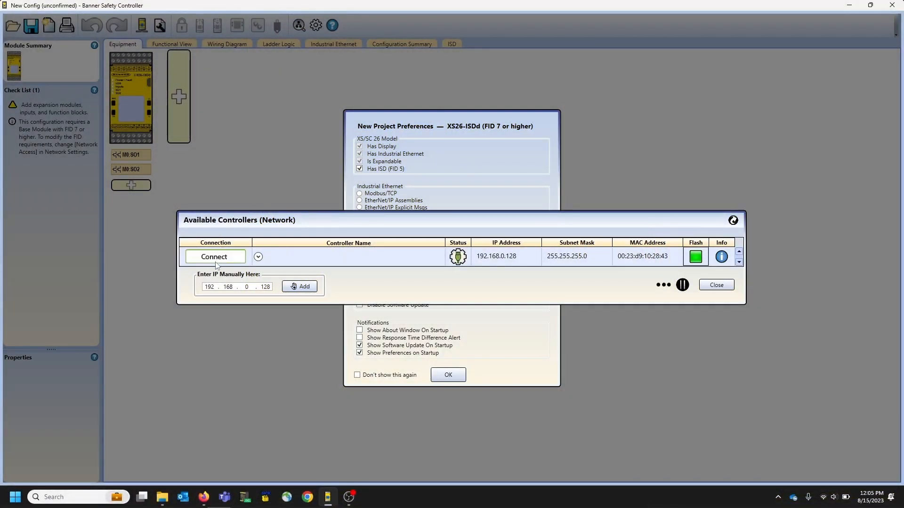
Connect to the controller at 192.168.0.128 from the Available Controllers (Network) list.
{"action": "left_click", "coordinate": [214, 256]}
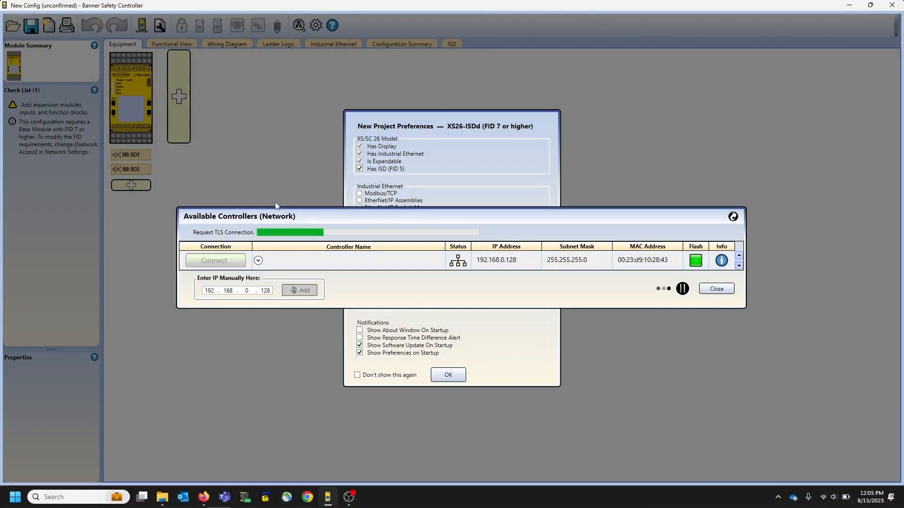
{"action": "left_click", "coordinate": [214, 260]}
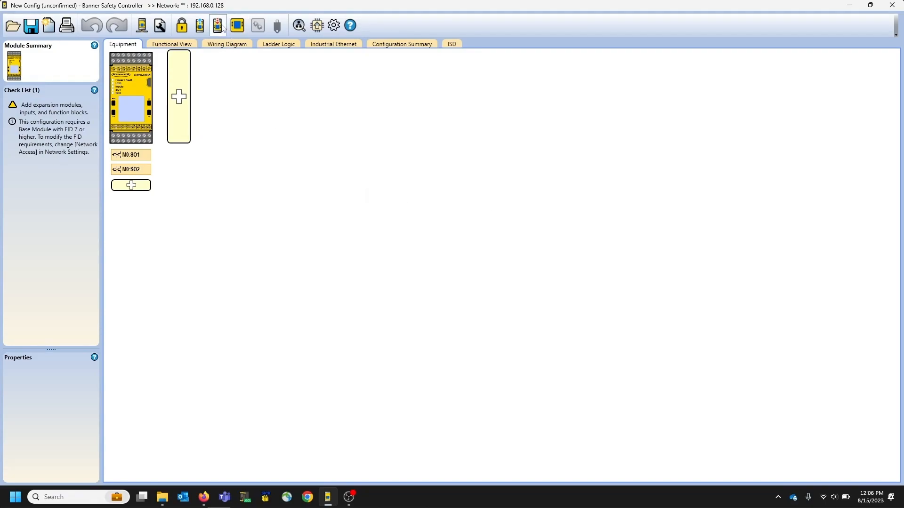
{"action": "mouse_move", "coordinate": [217, 24]}
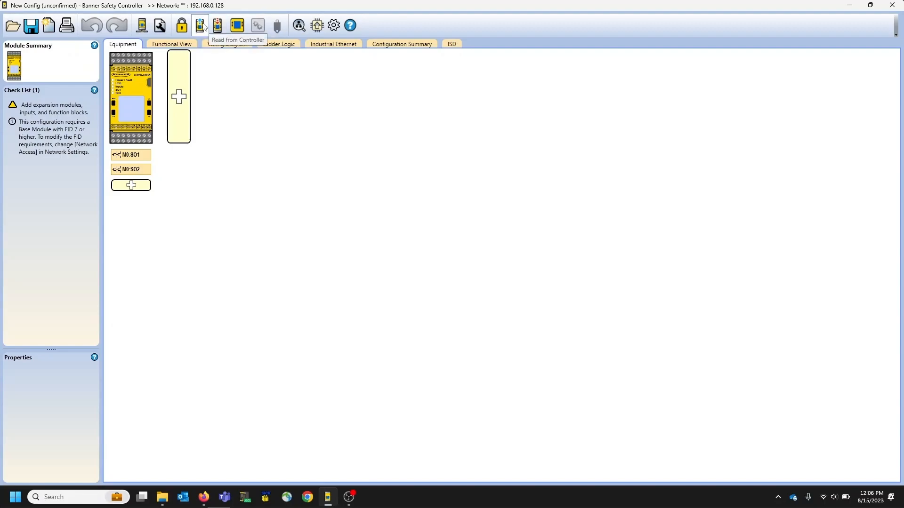
Read the stored configuration from the controller and import DEMO2 with its network settings.
{"action": "left_click", "coordinate": [200, 24]}
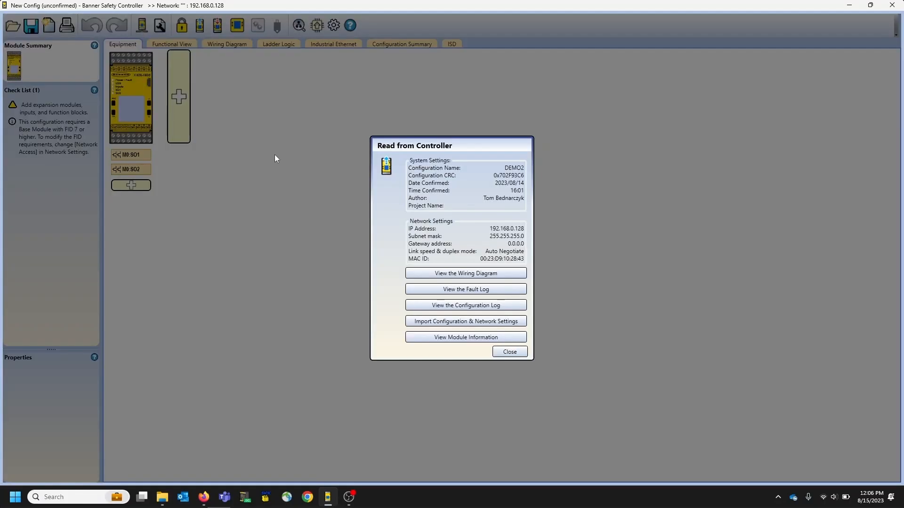
{"action": "left_click", "coordinate": [464, 321]}
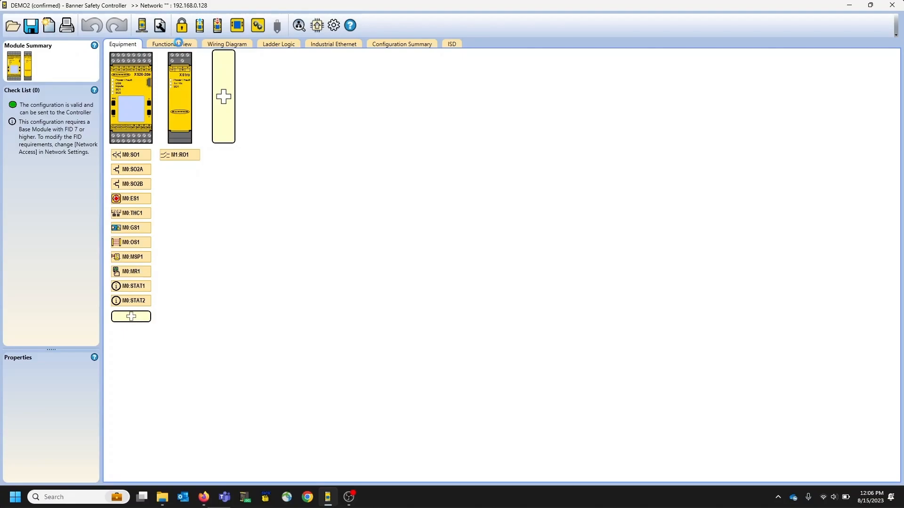
Display DEMO2's inputs, function blocks and outputs in the Functional View diagram.
{"action": "left_click", "coordinate": [171, 44]}
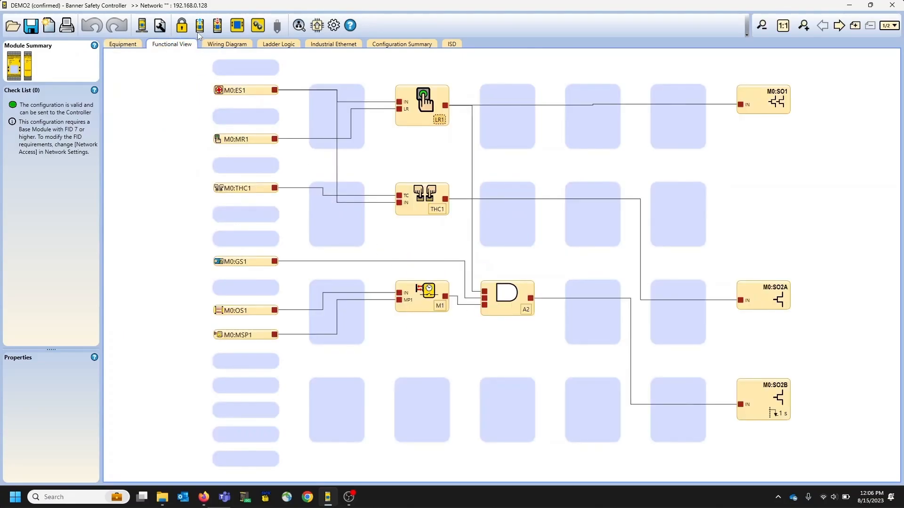
{"action": "left_click", "coordinate": [236, 24]}
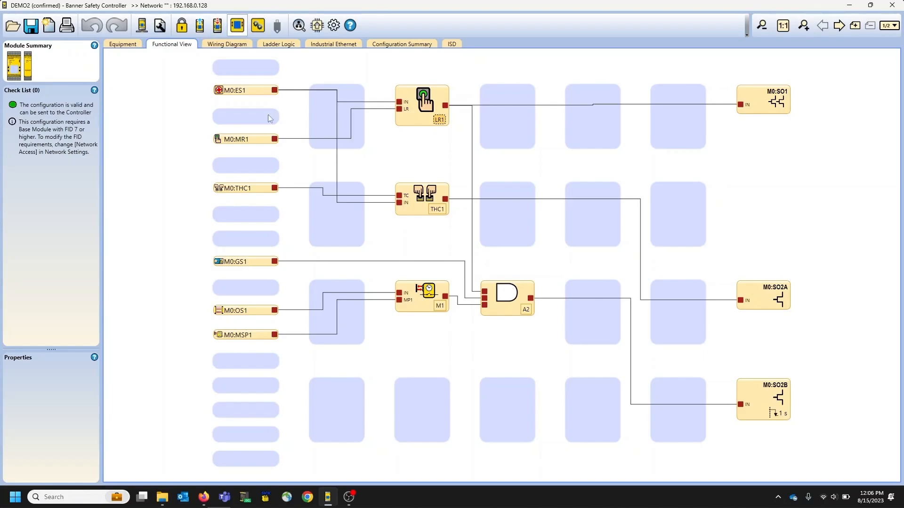